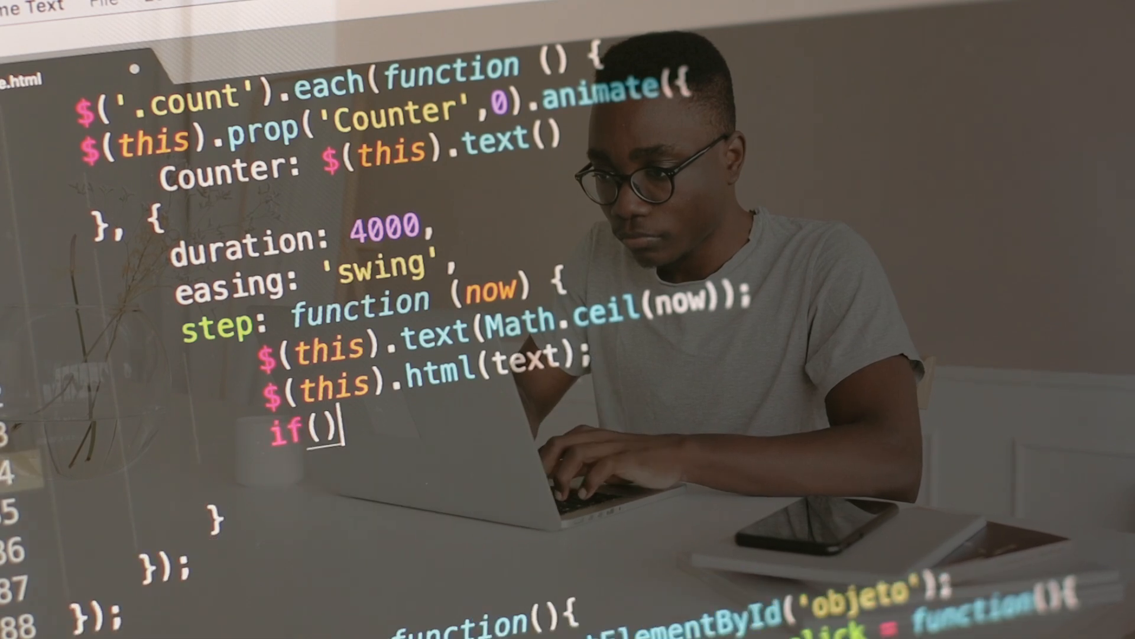
Get a blank untitled Notepad document ready for writing the web page.
type("initial == 0")
type("increment = 2")
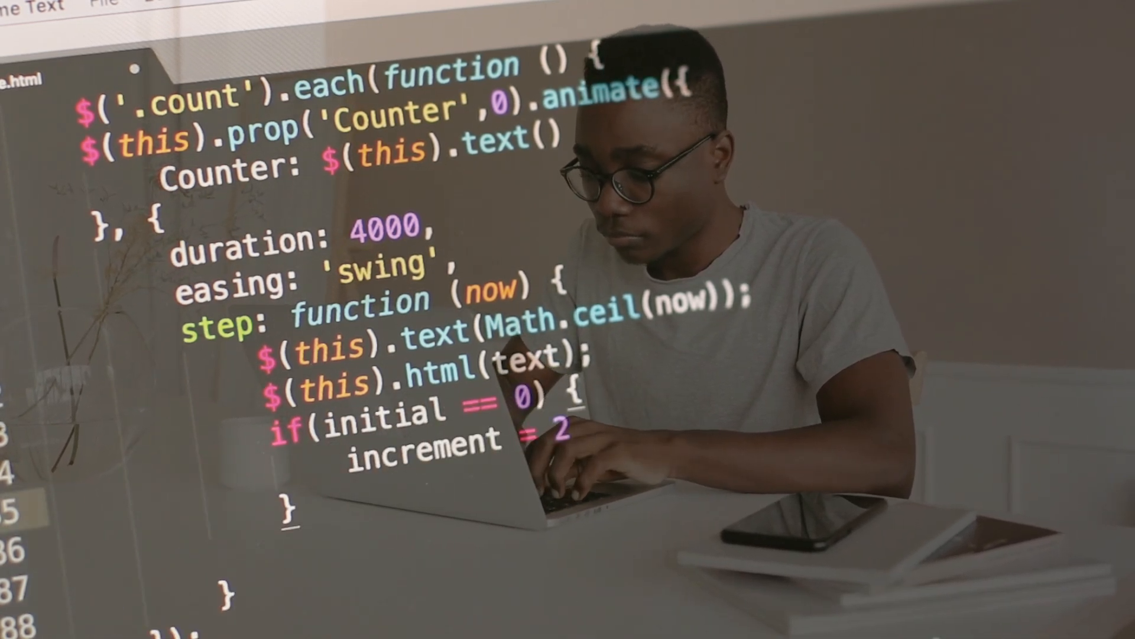
type("element.s")
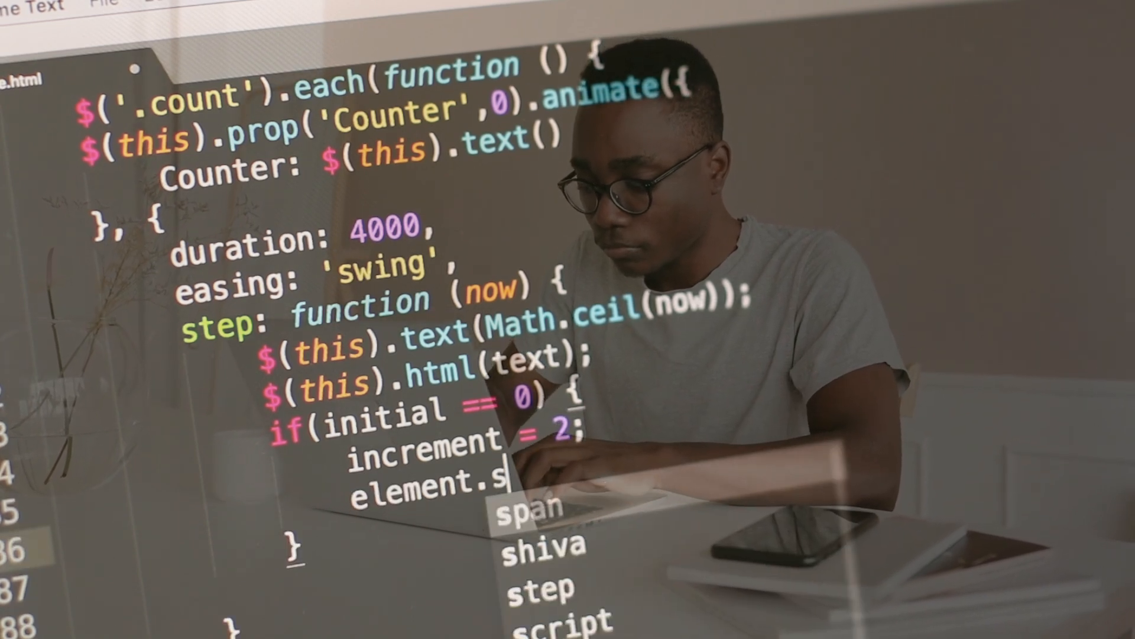
type("display.sty")
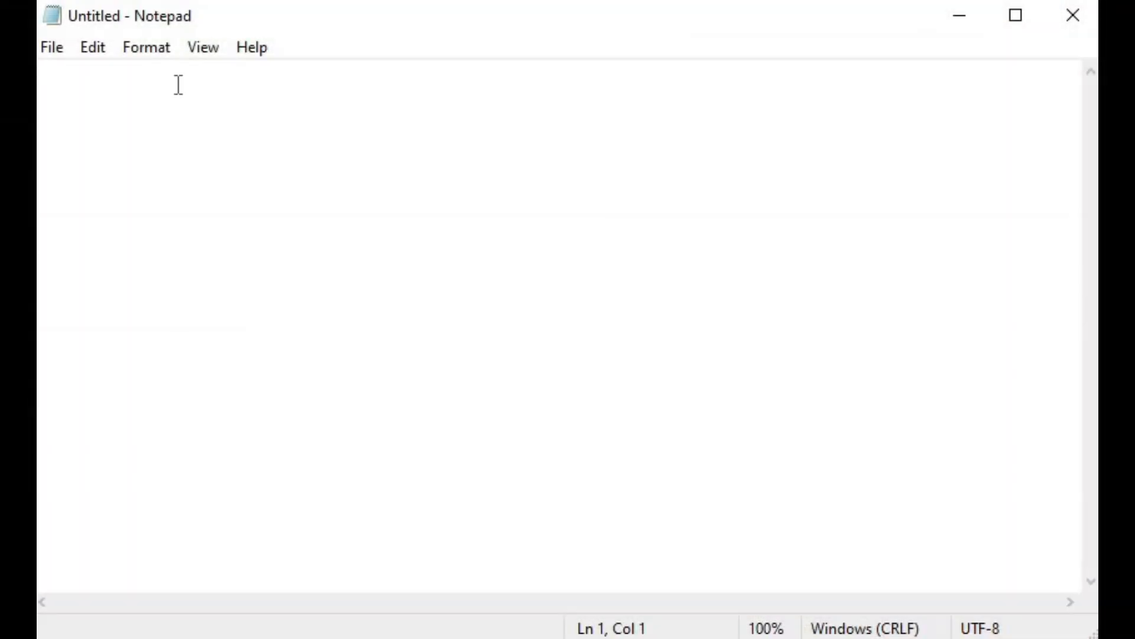
Write the HTML5 page source starting with <!DOCTYPE html> and <html lang=...>.
type("<!DOC>")
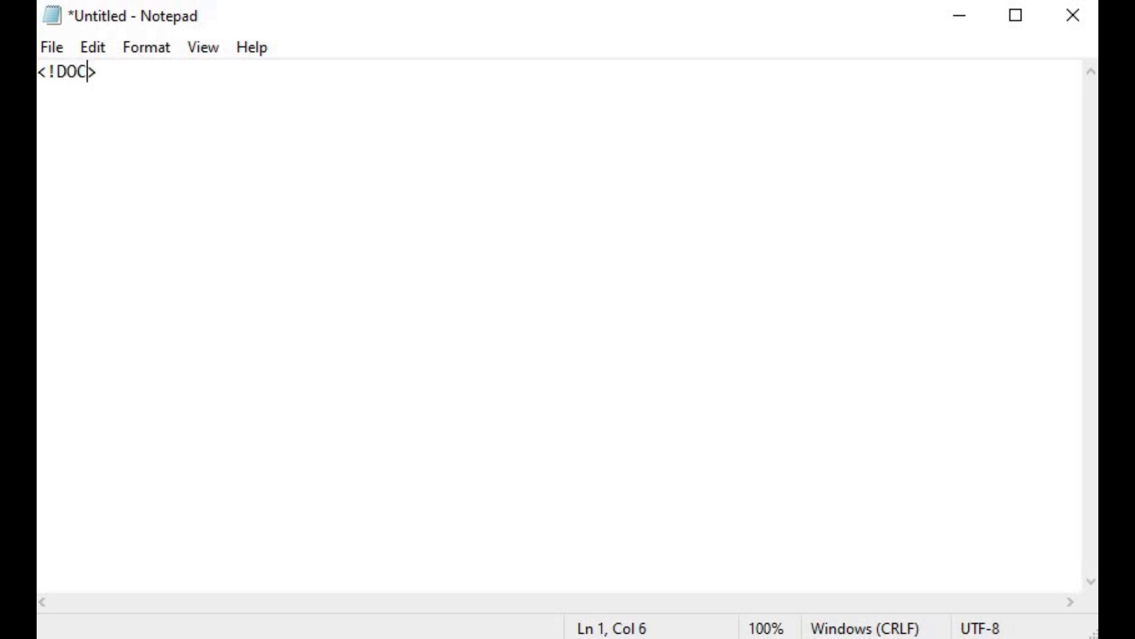
type("TYPE html")
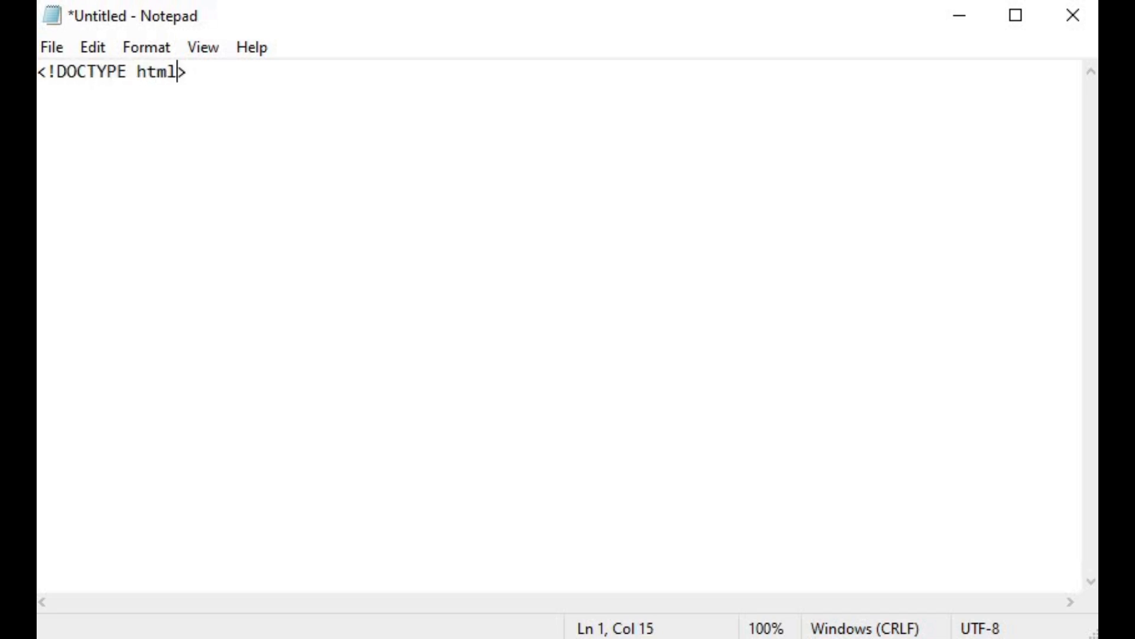
type("<>")
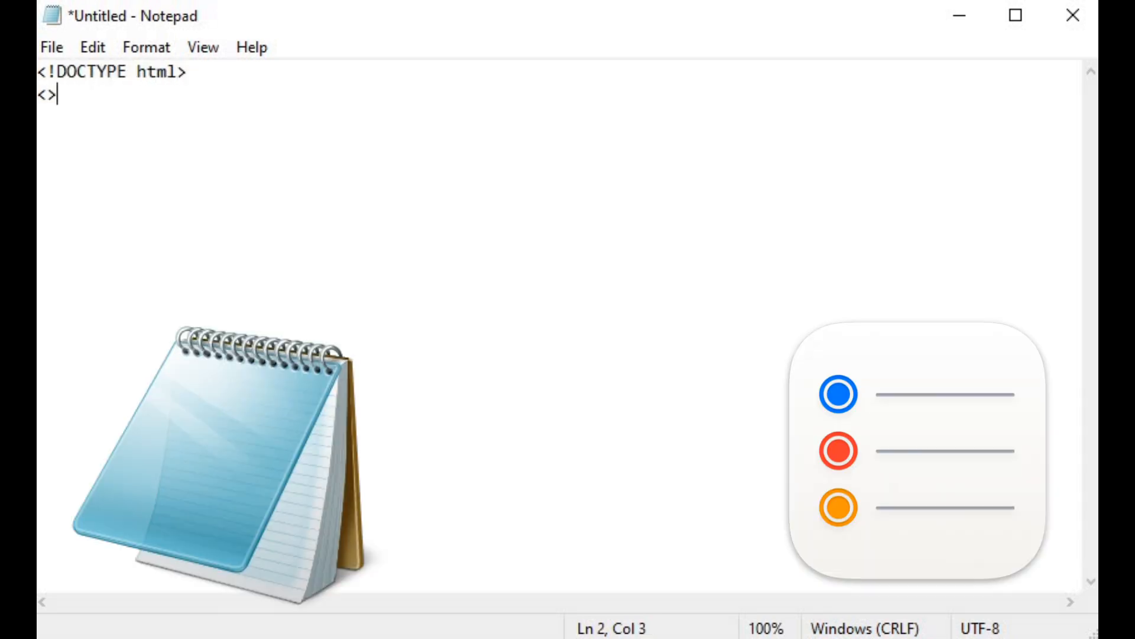
type("html lang")
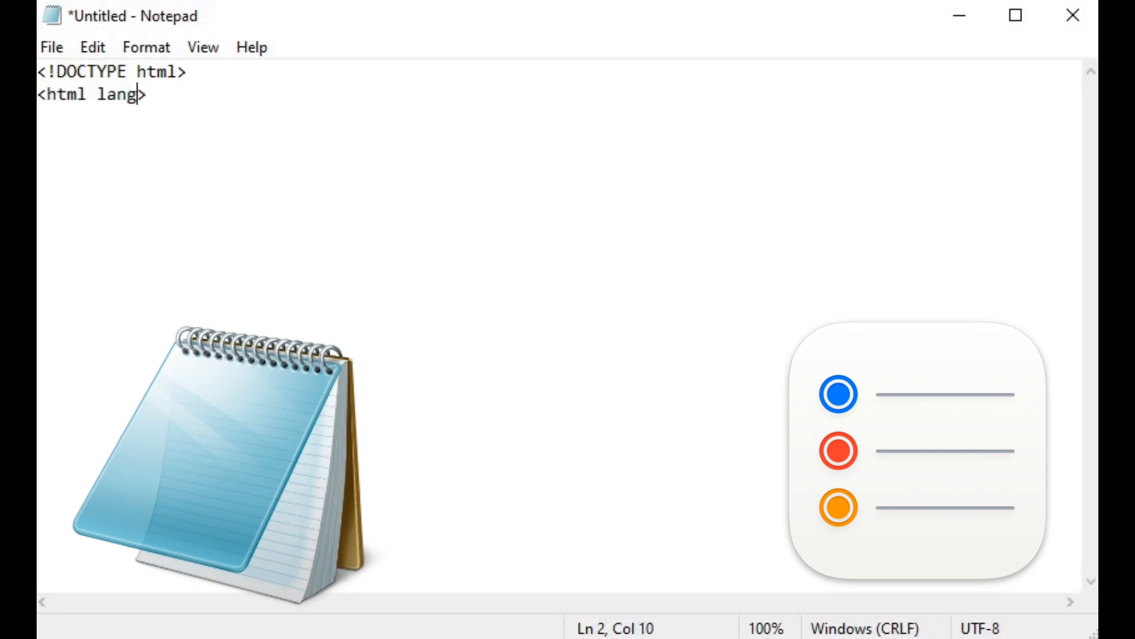
type("=\"en")
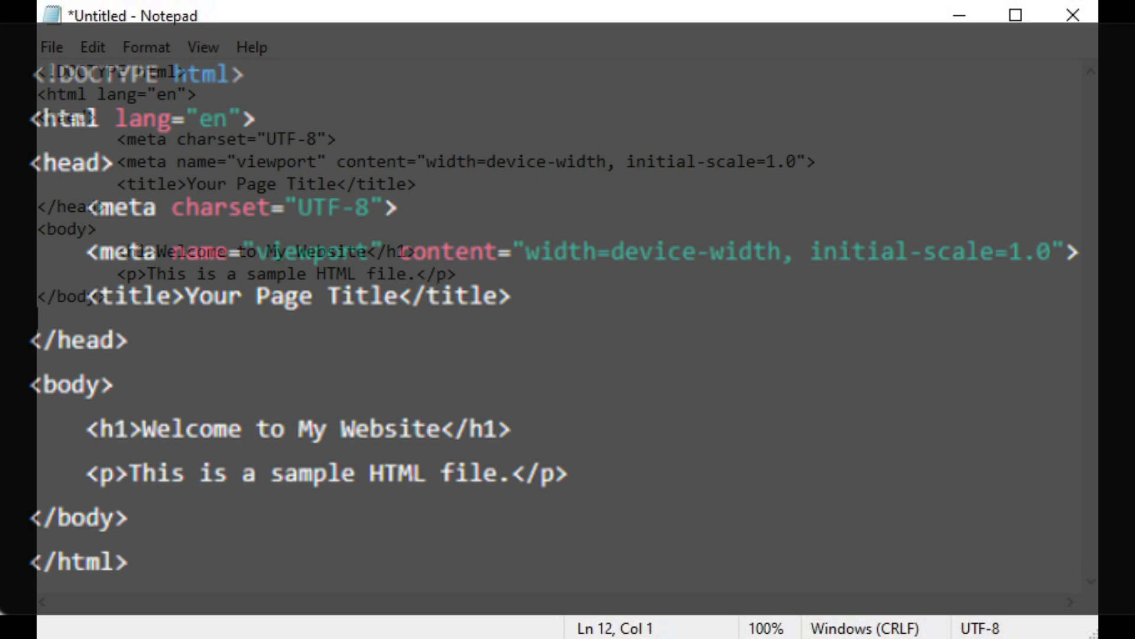
Save the finished HTML page as 'demo' via File > Save.
left_click(51, 46)
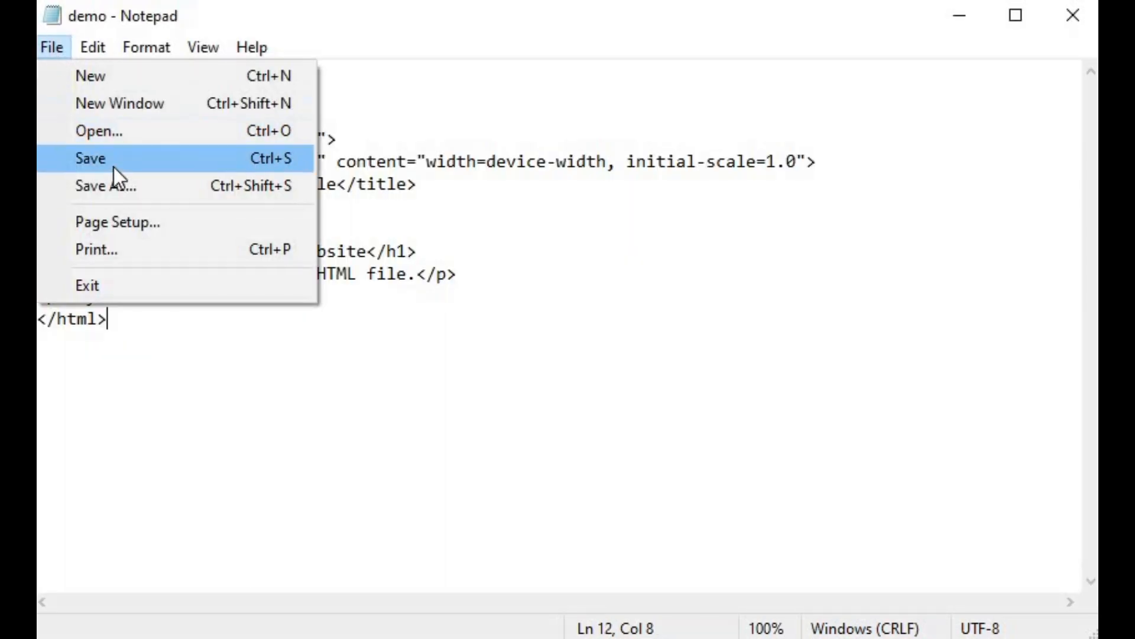
left_click(105, 186)
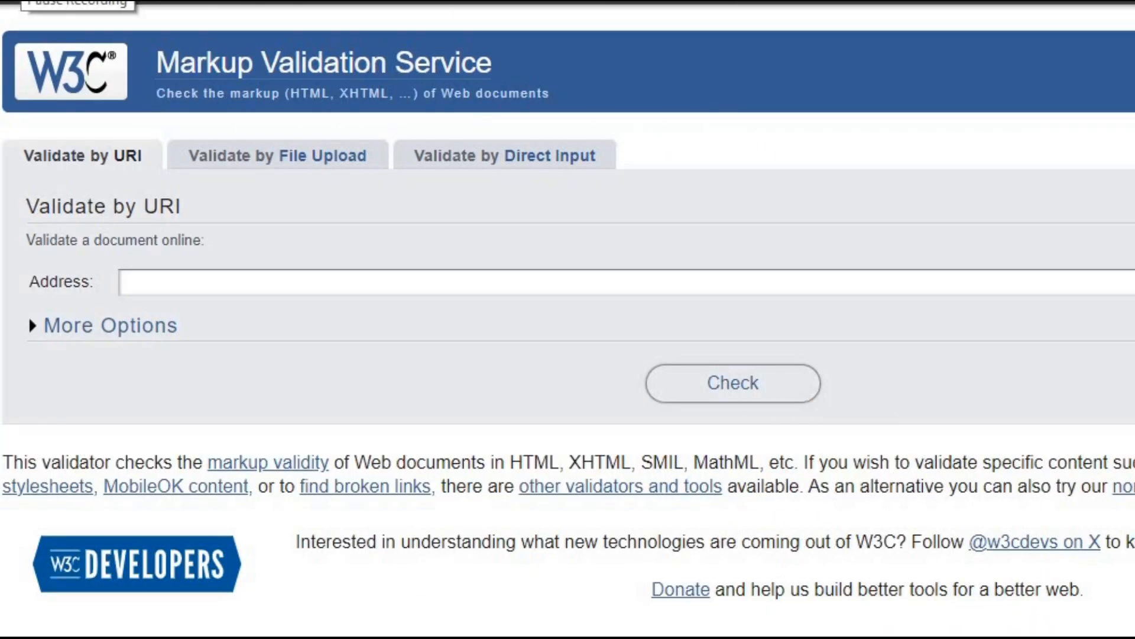
Choose the index file from the Demo folder for validation by file upload.
left_click(276, 155)
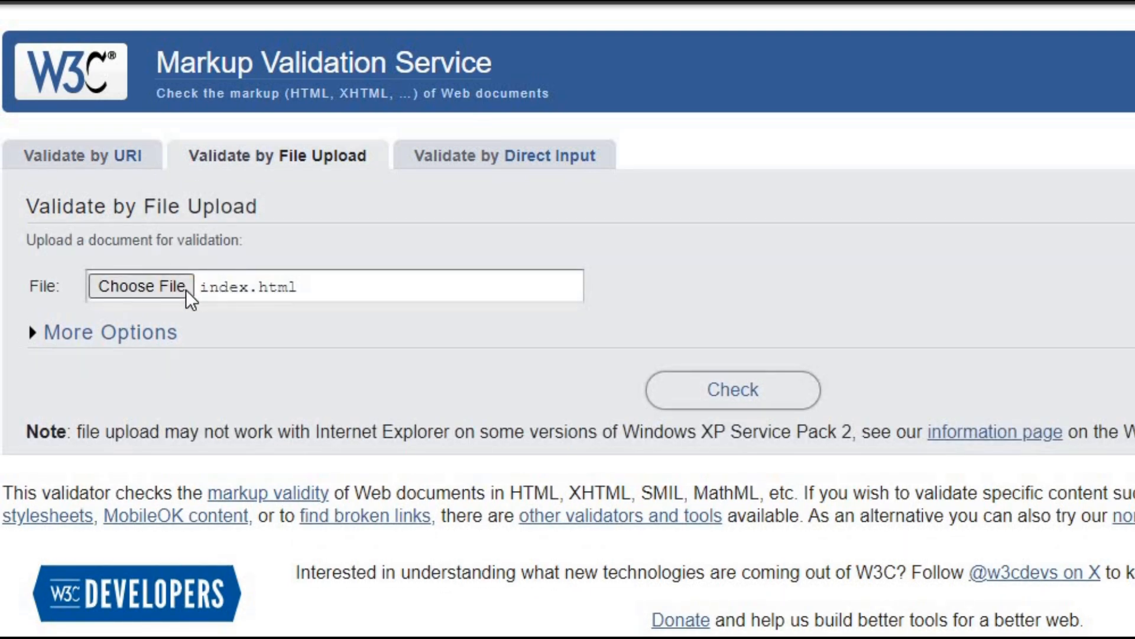
left_click(140, 285)
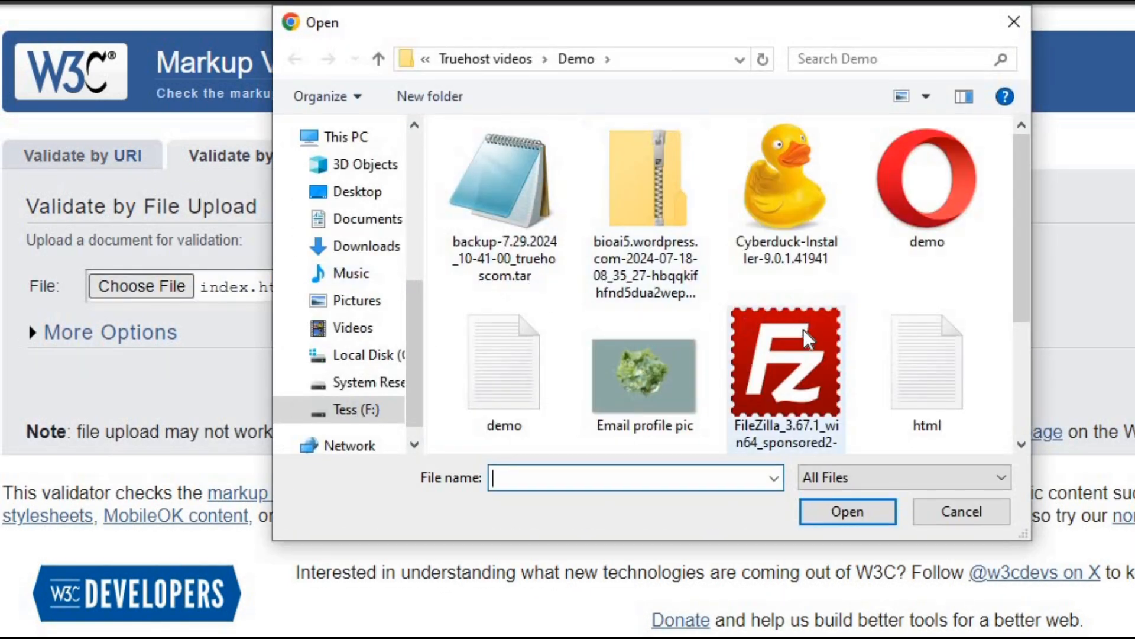
left_click(503, 388)
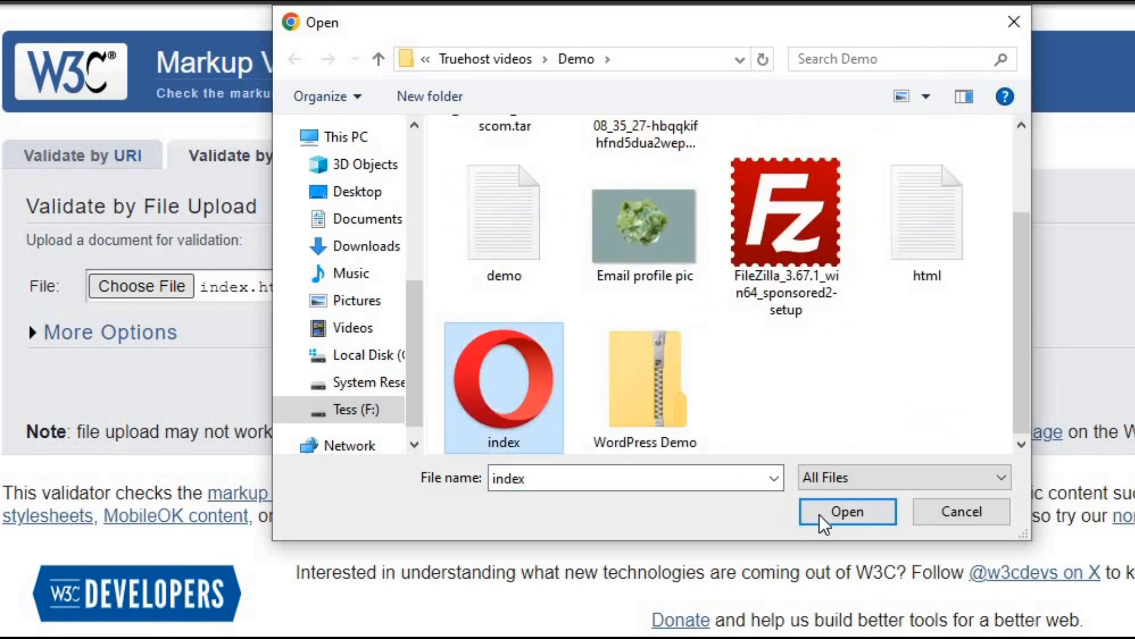
left_click(845, 511)
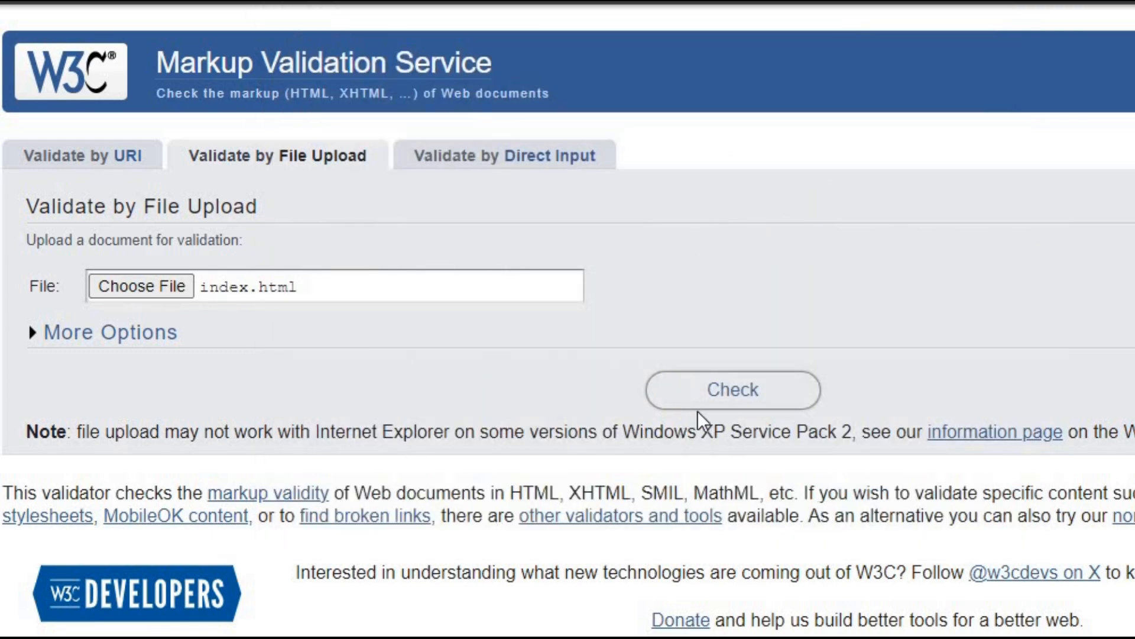
scroll("down", 3)
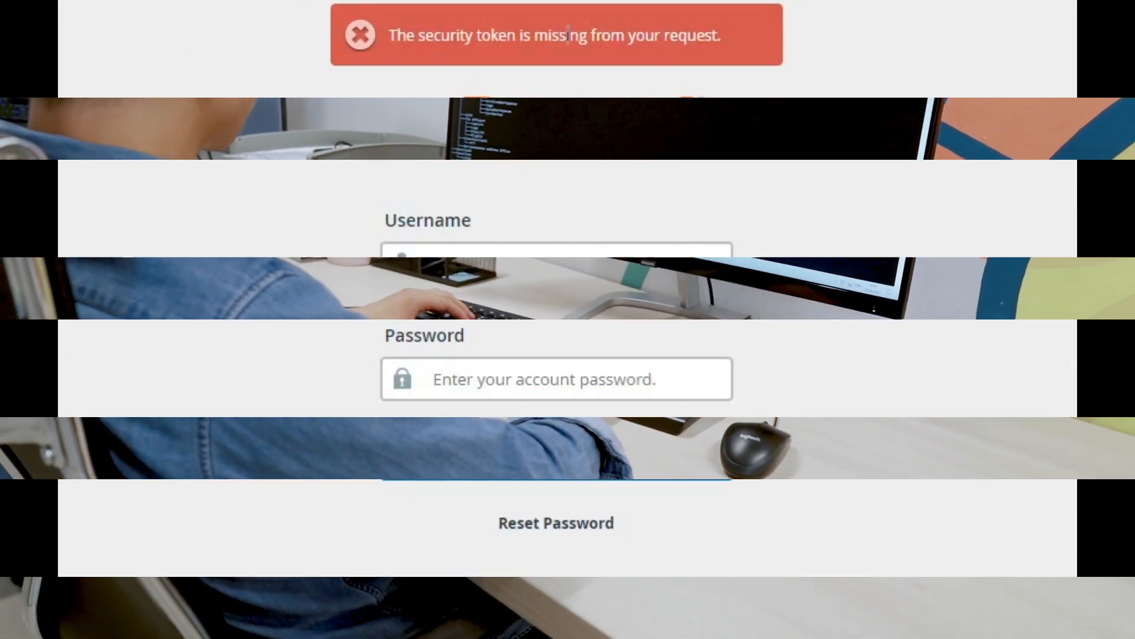
Enter the account username 'truehos' on the cPanel login page.
left_click(556, 264)
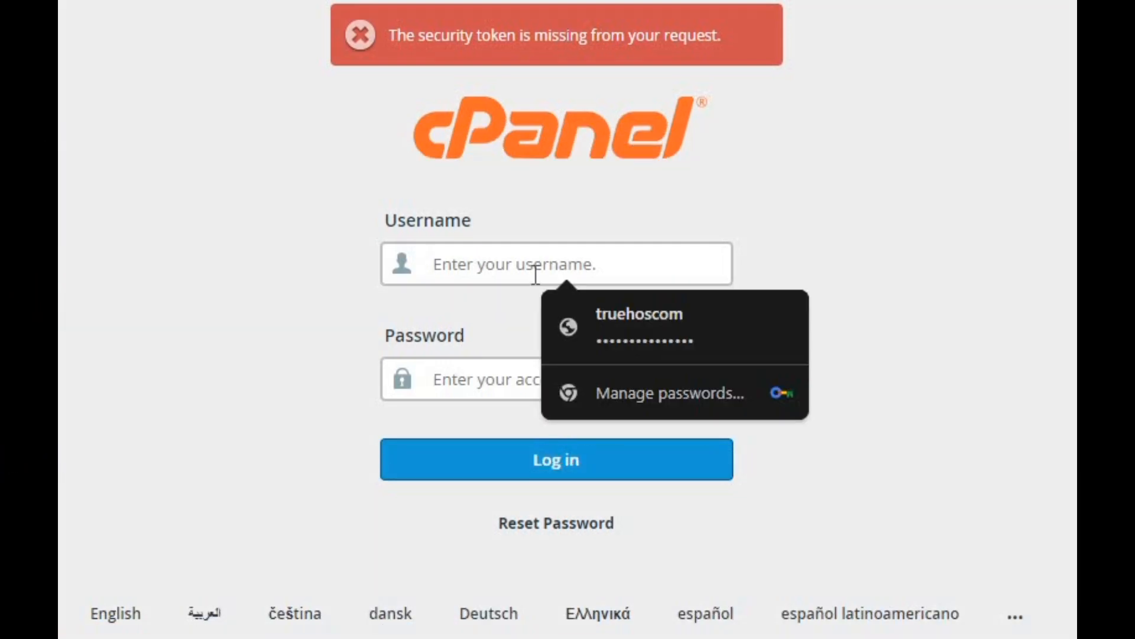
type("truehos")
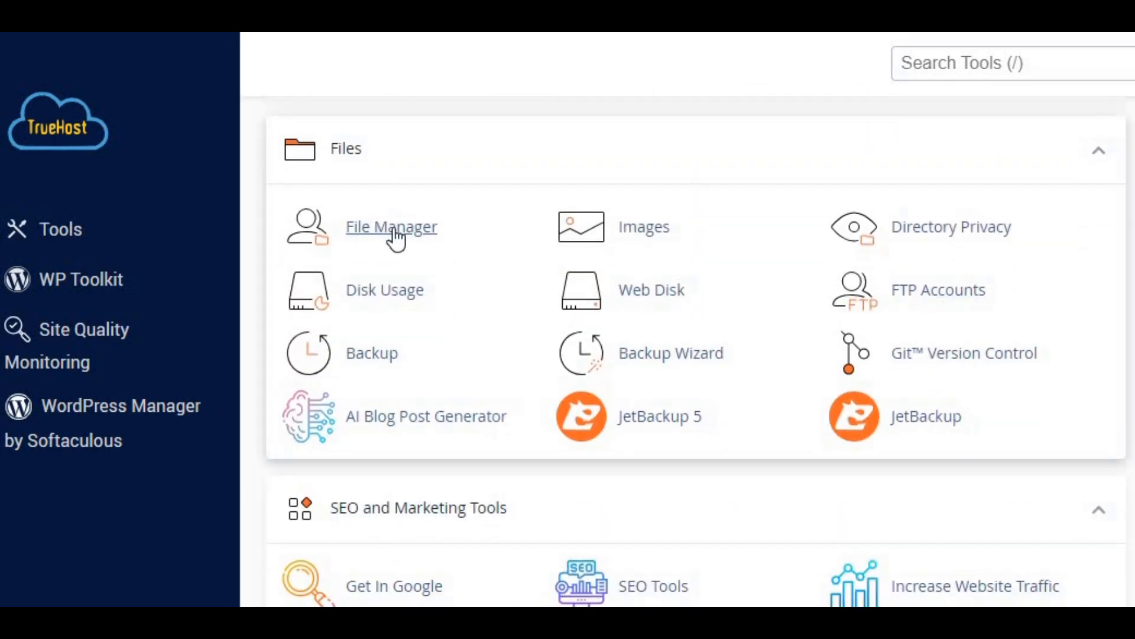
Open File Manager from the Files section of the cPanel dashboard.
left_click(391, 227)
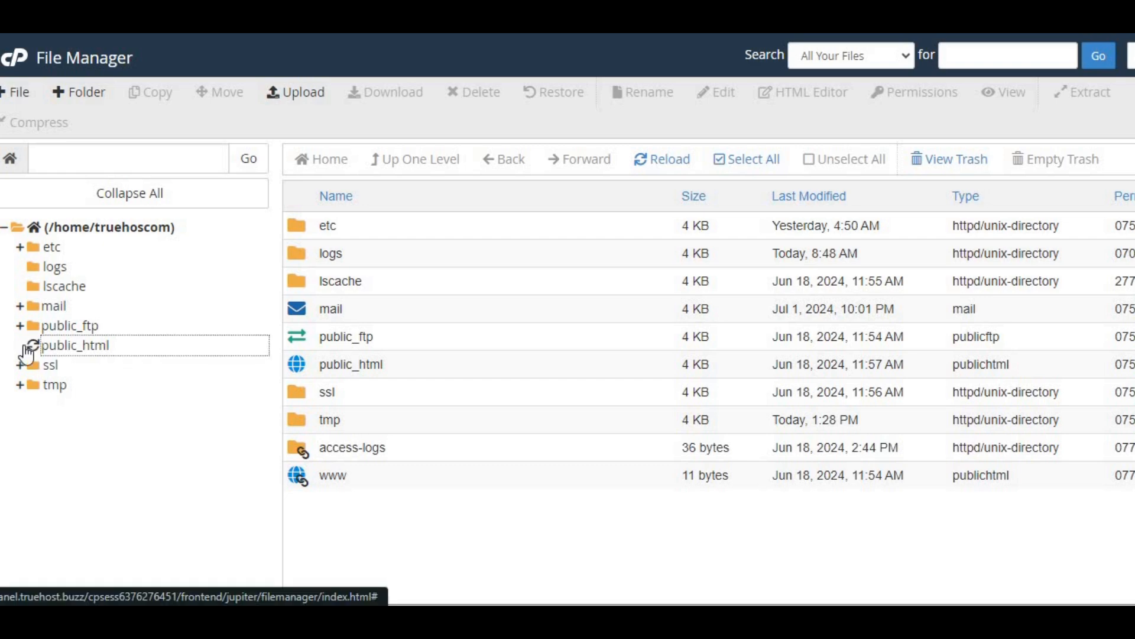
List public_html's contents, then preview the local index page in the browser.
left_click(20, 345)
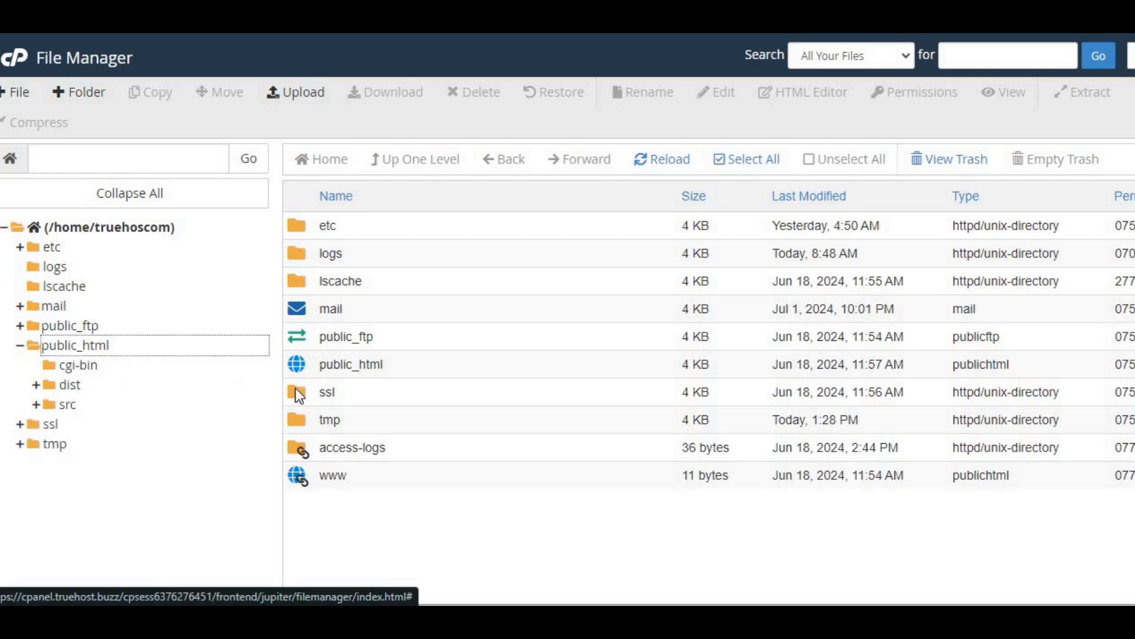
left_click(74, 344)
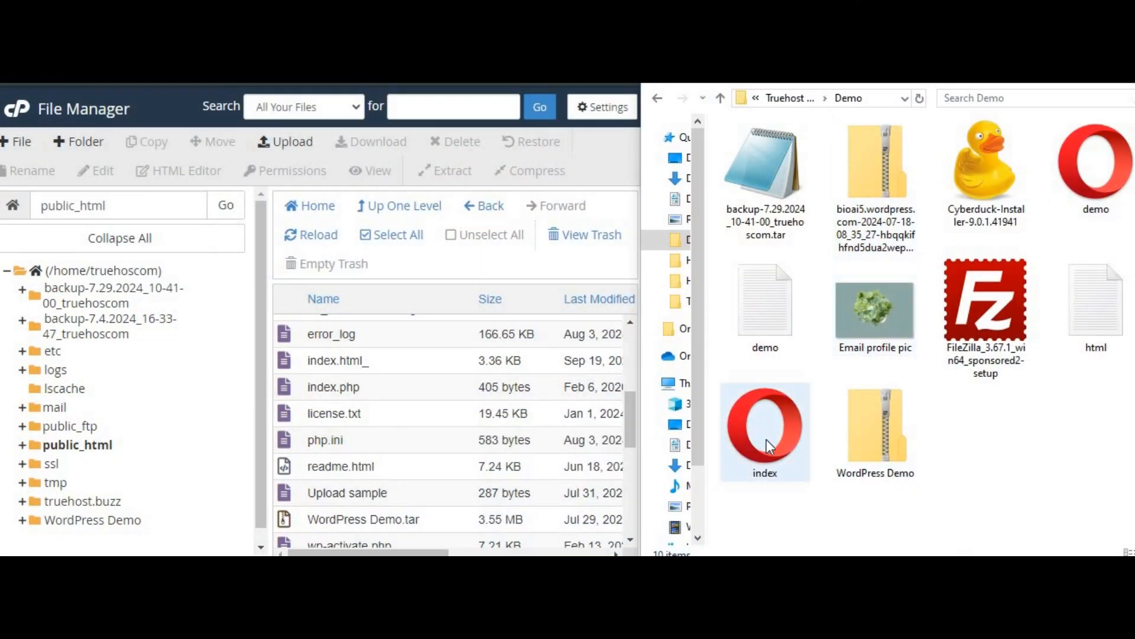
left_click(765, 430)
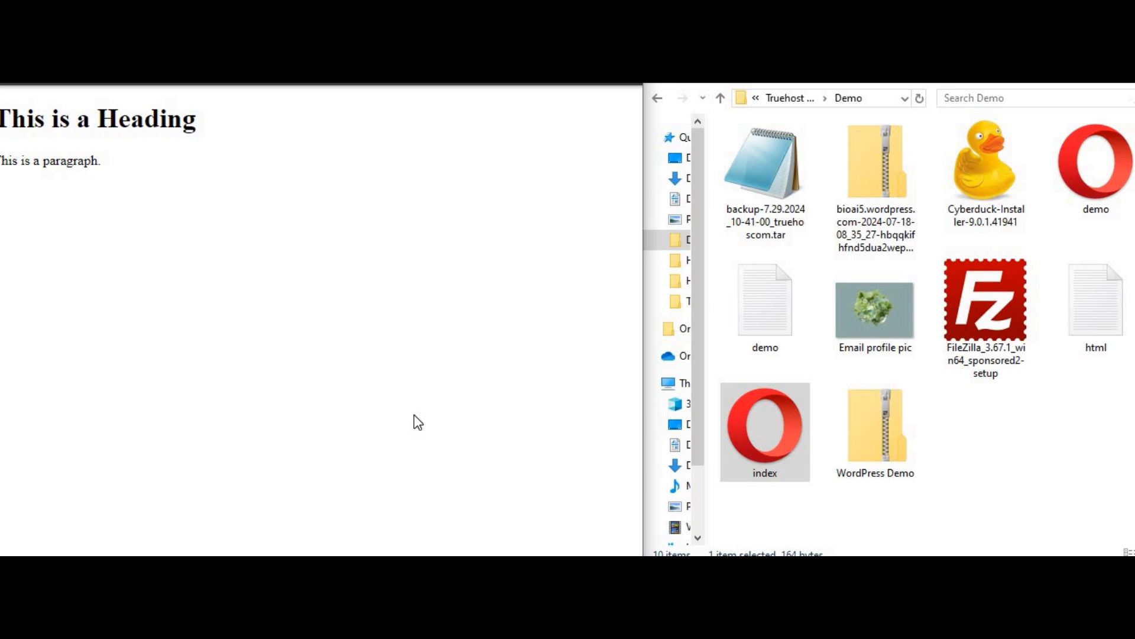
mouse_move(427, 336)
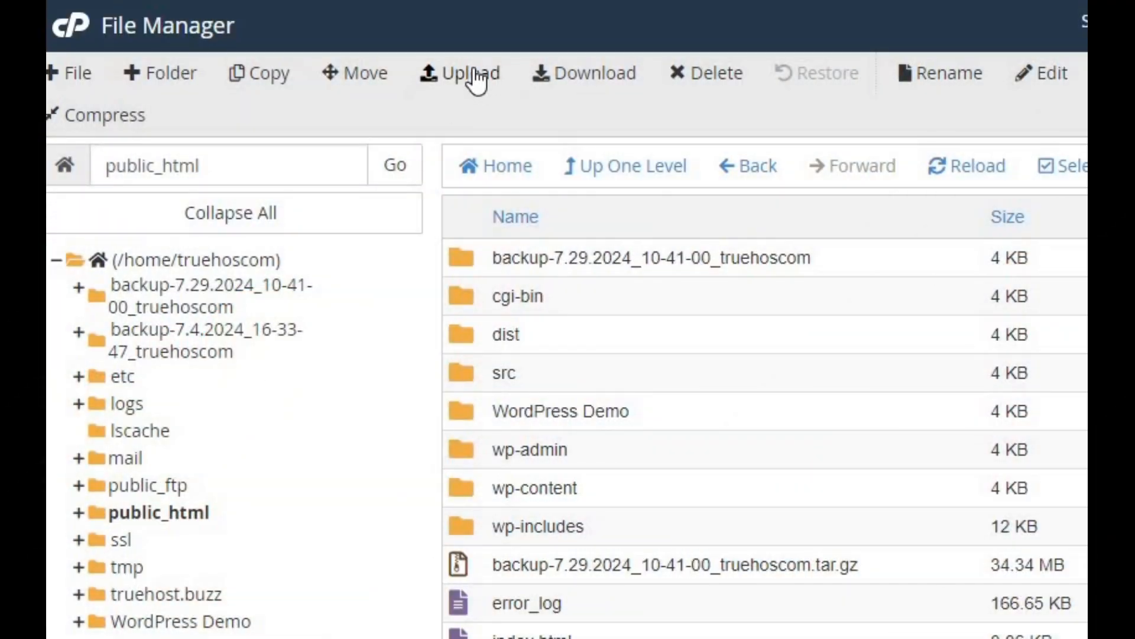
Upload the local index file from the computer into public_html.
left_click(461, 72)
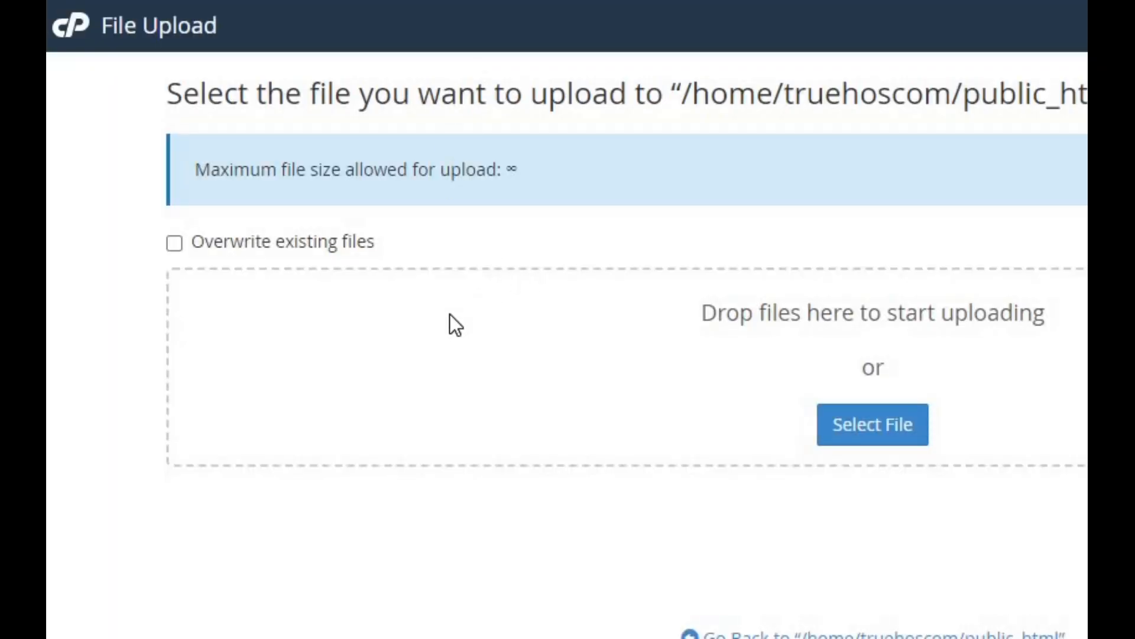
left_click(872, 424)
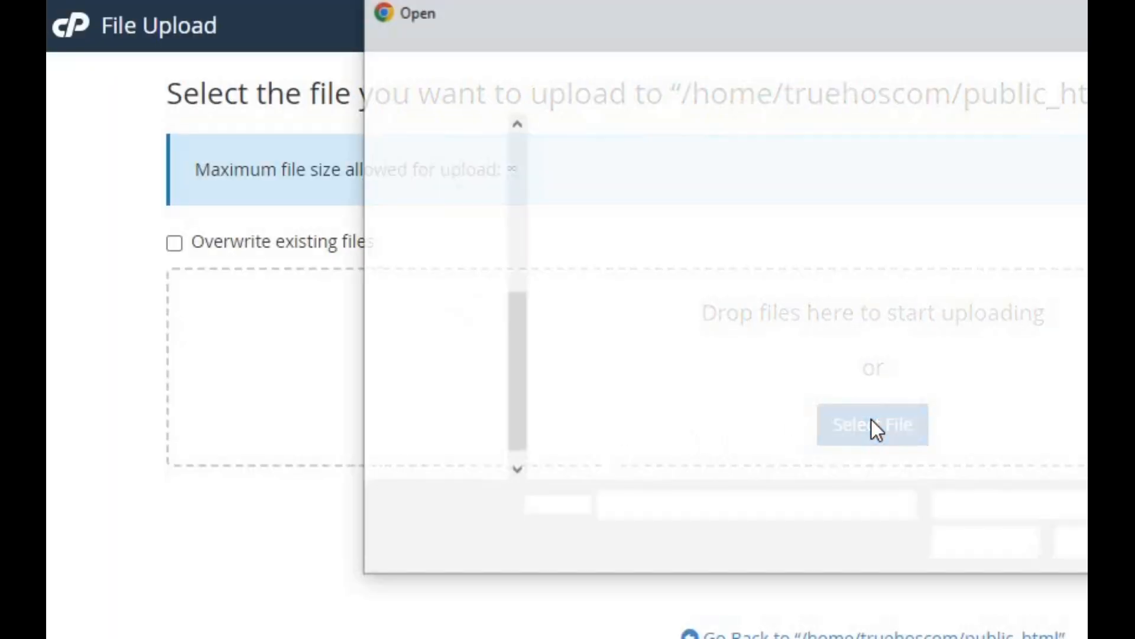
left_click(871, 424)
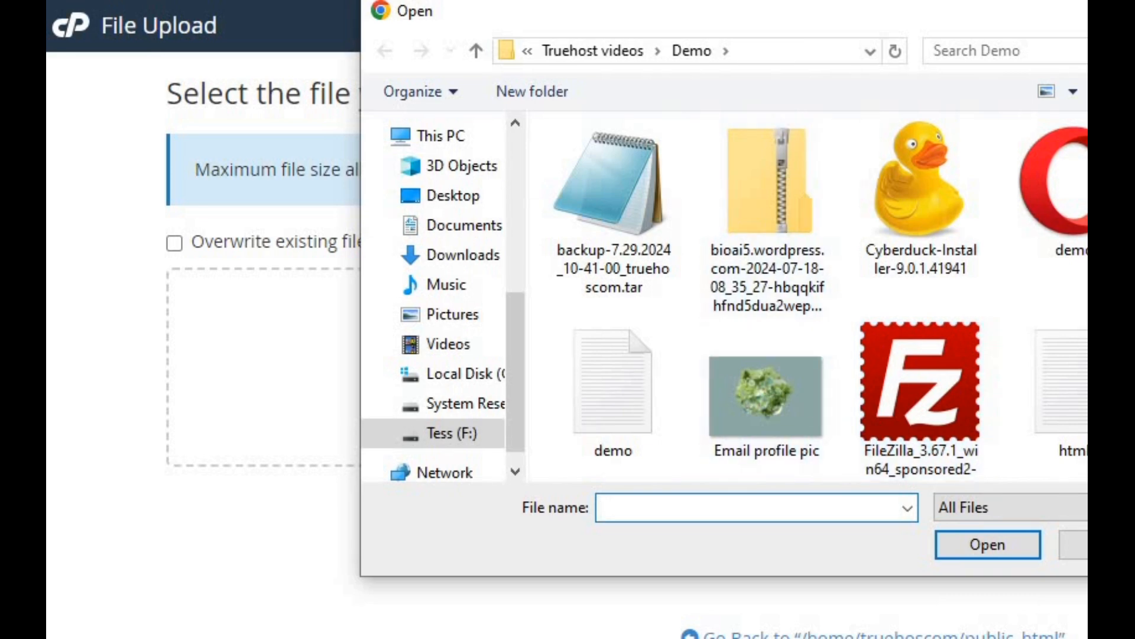
left_click(611, 406)
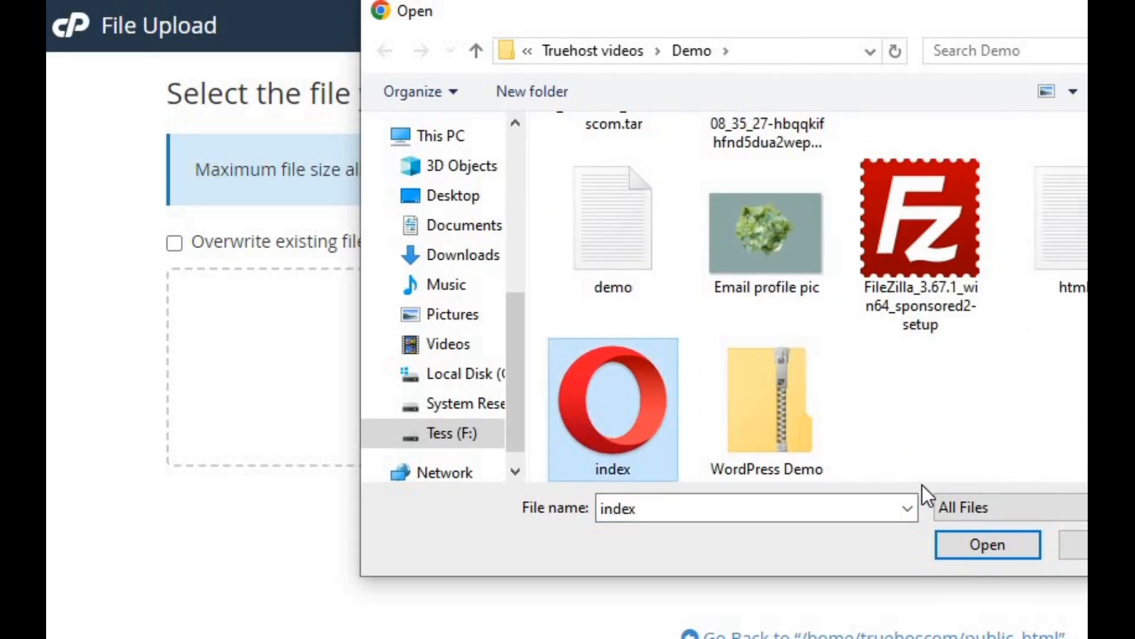
left_click(986, 544)
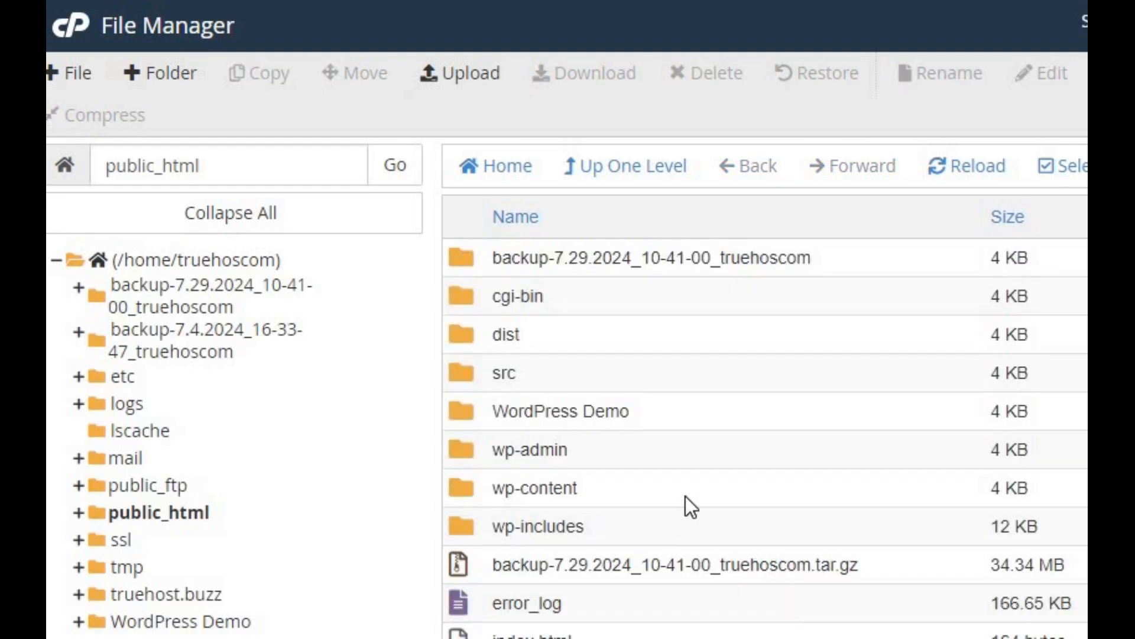
mouse_move(874, 382)
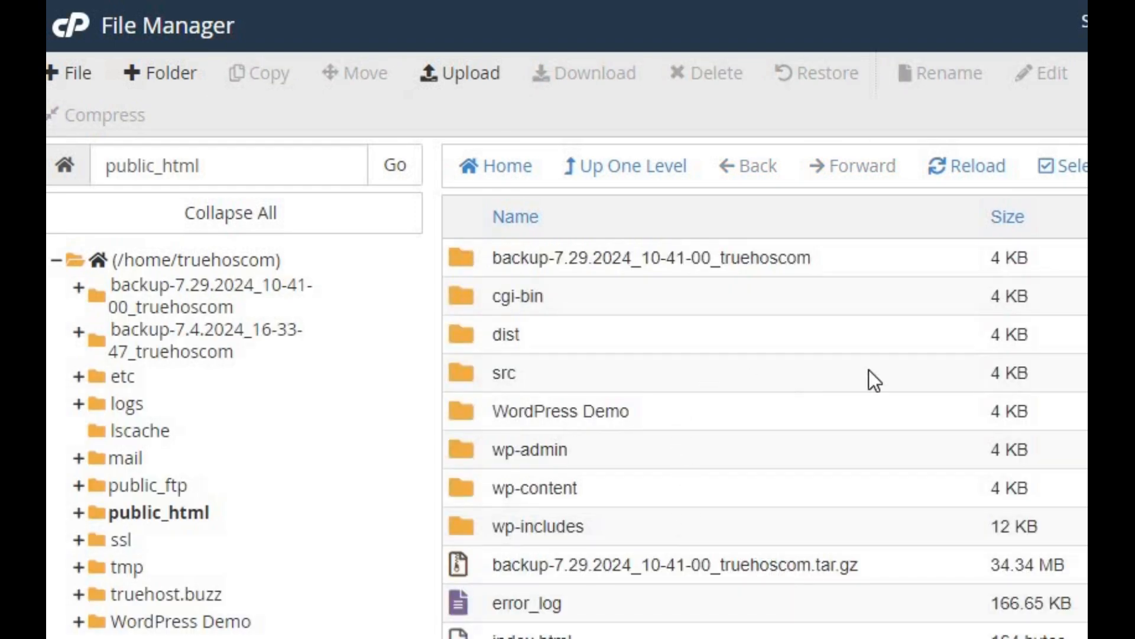
Scroll the public_html listing to find index.html at 164 bytes.
scroll("down", 3)
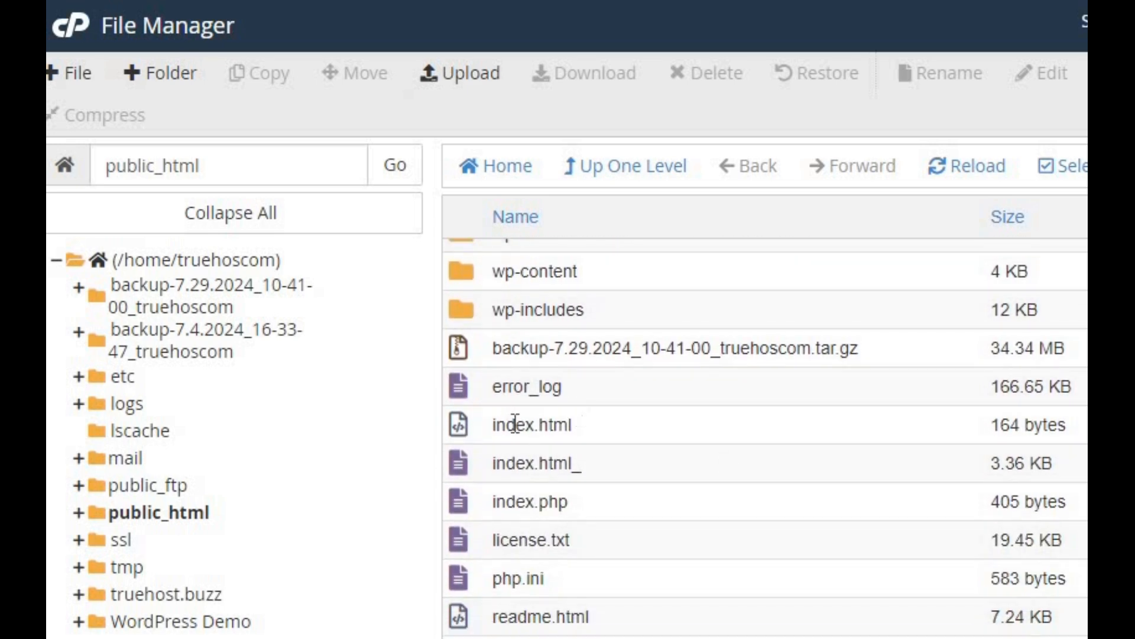
mouse_move(603, 432)
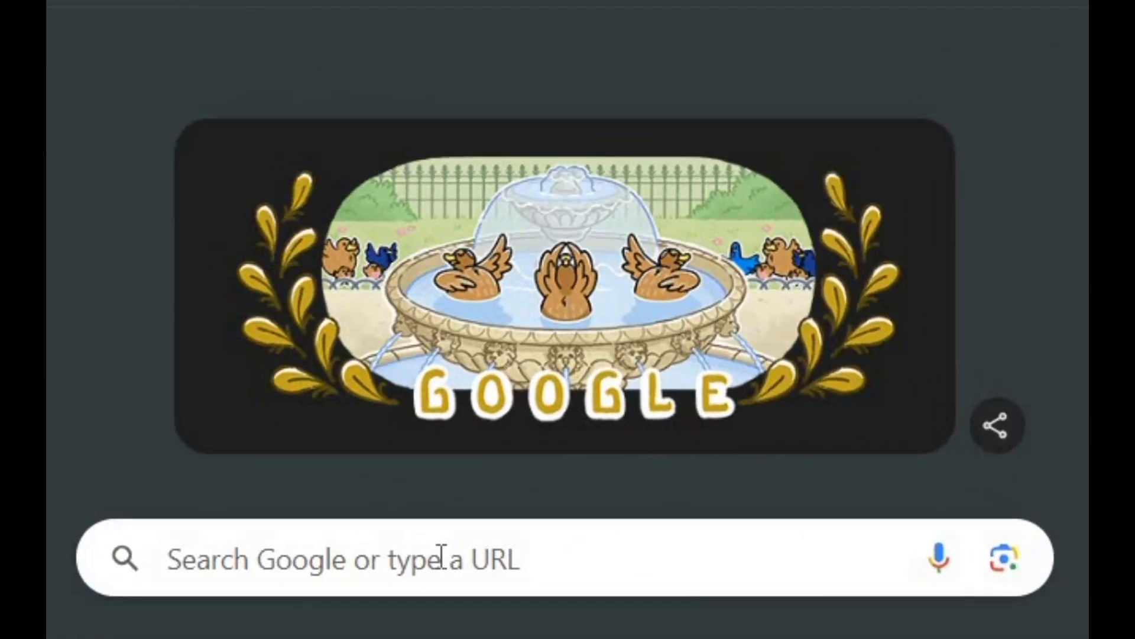
left_click(446, 558)
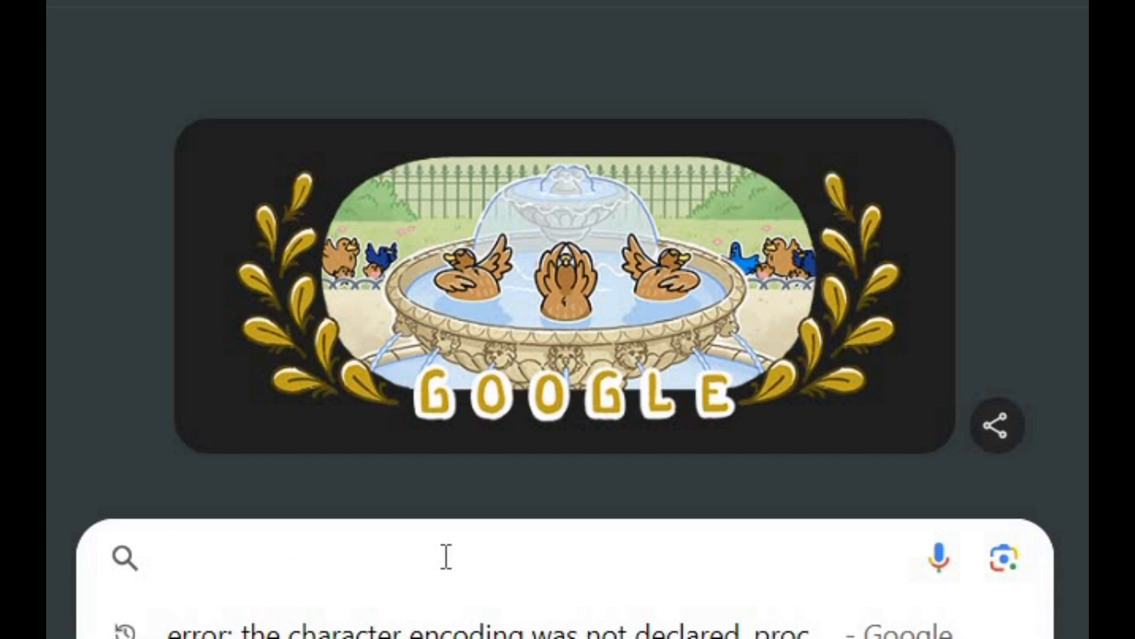
type("https://yourdomain.com/index.html")
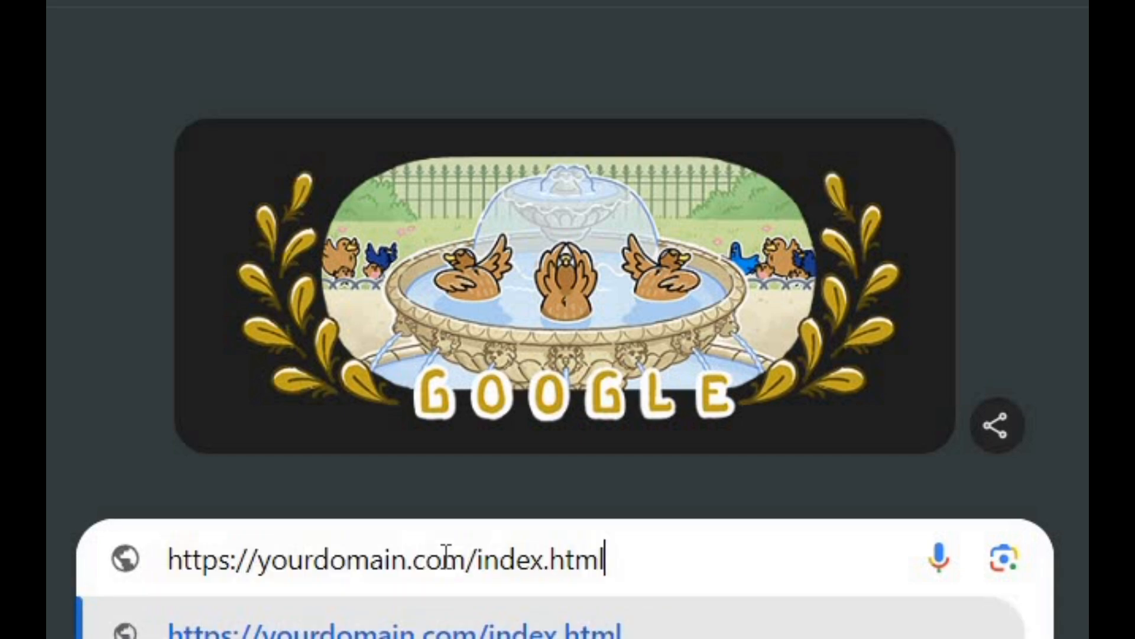